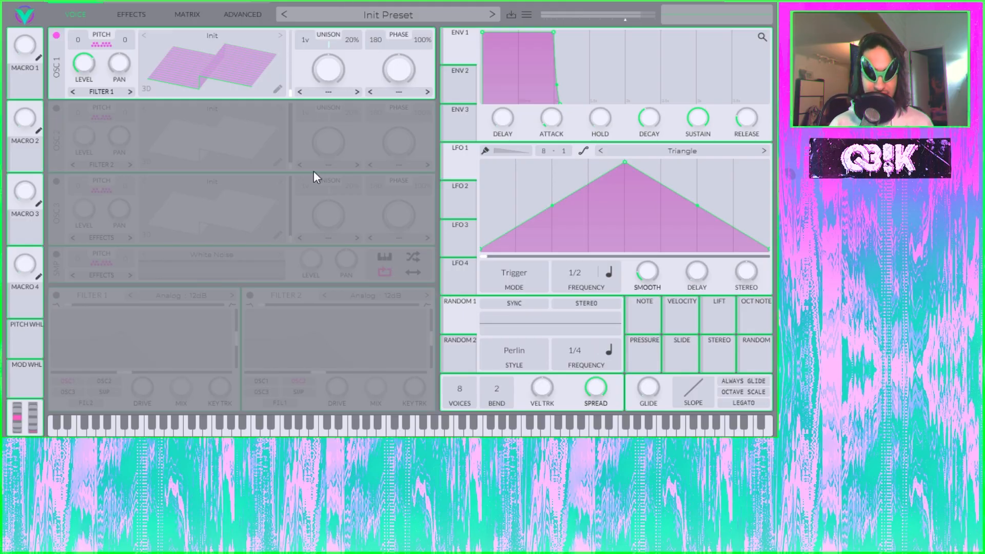
mouse_move(160, 137)
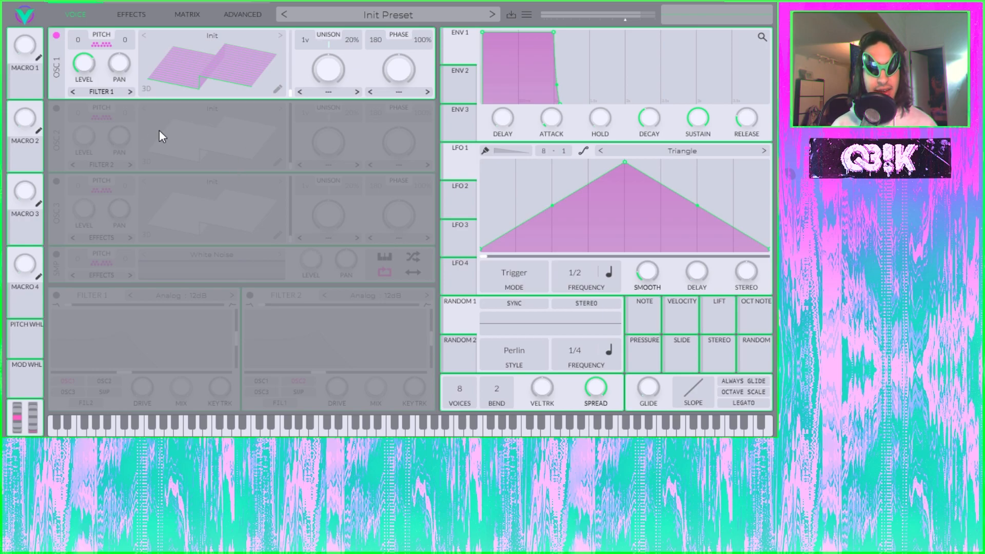
Enable the third oscillator, the noise sampler and the second filter via their power toggles.
left_click(57, 184)
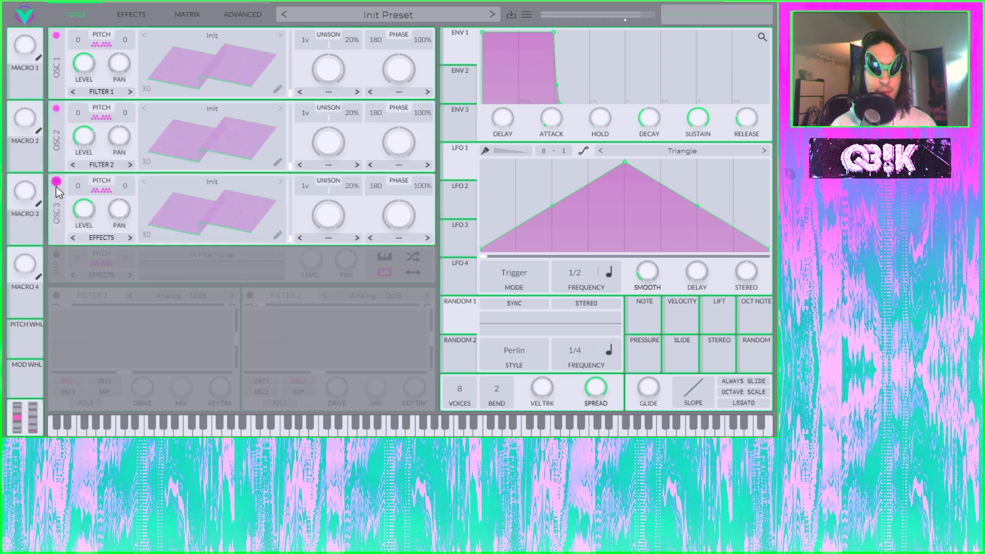
left_click(56, 255)
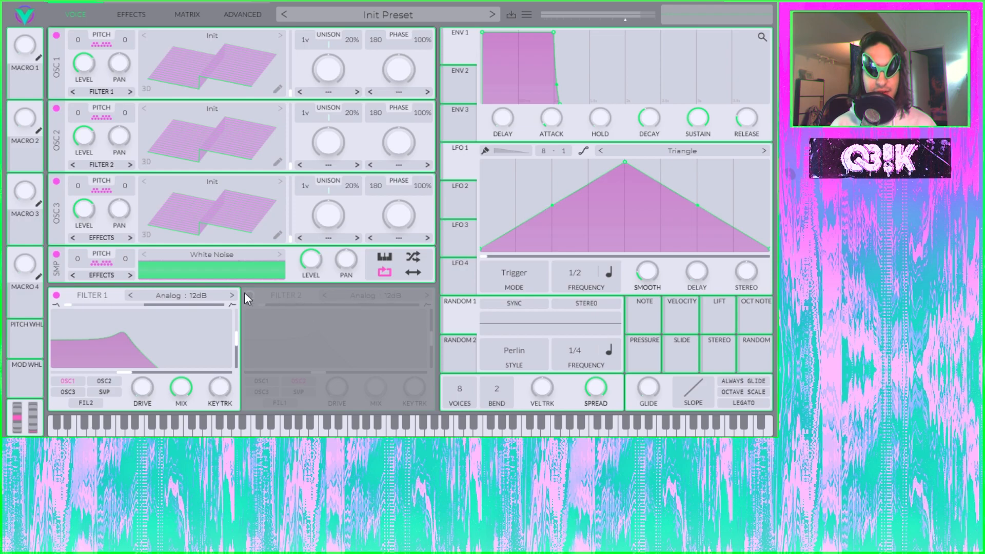
left_click(131, 13)
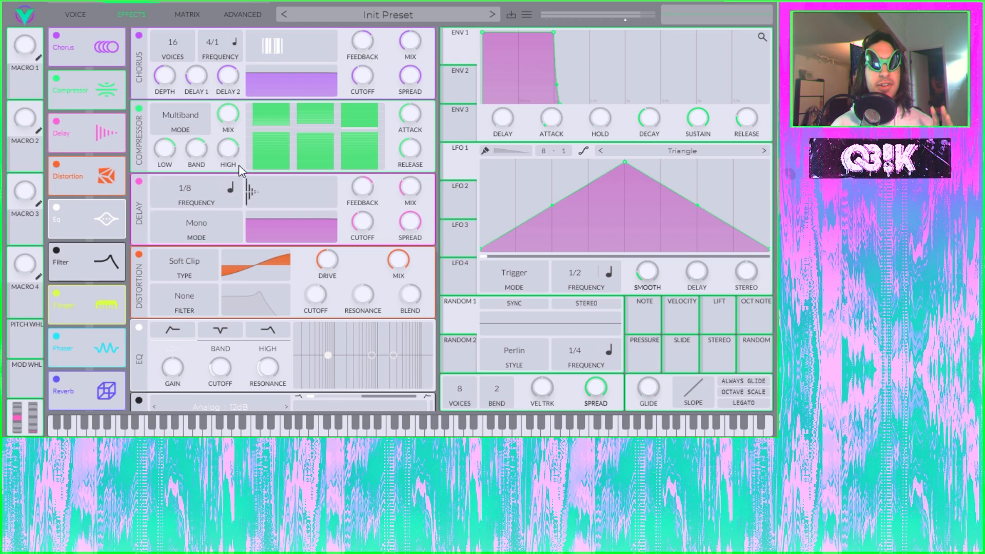
mouse_move(448, 196)
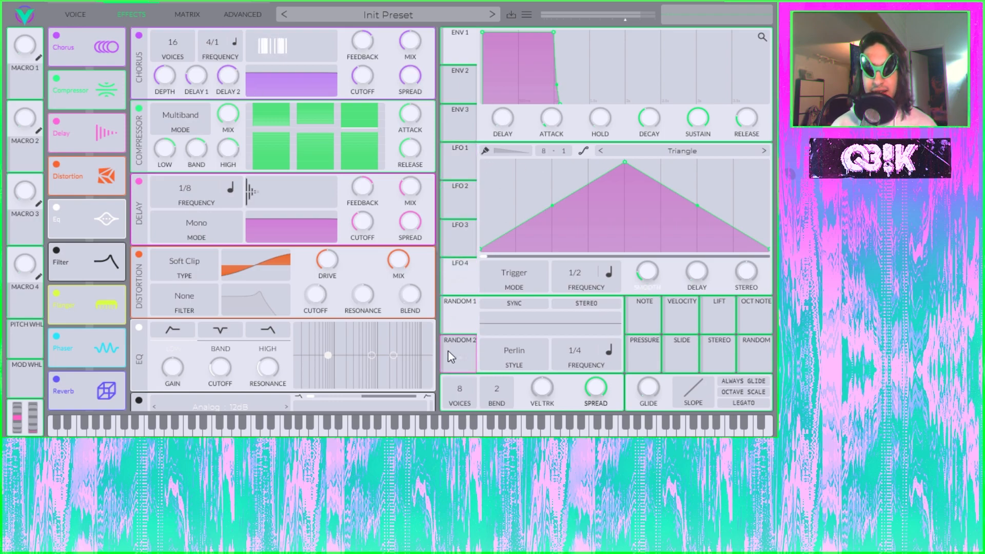
Visit the Effects, Matrix and Advanced pages, then return to the Voice page.
left_click(187, 13)
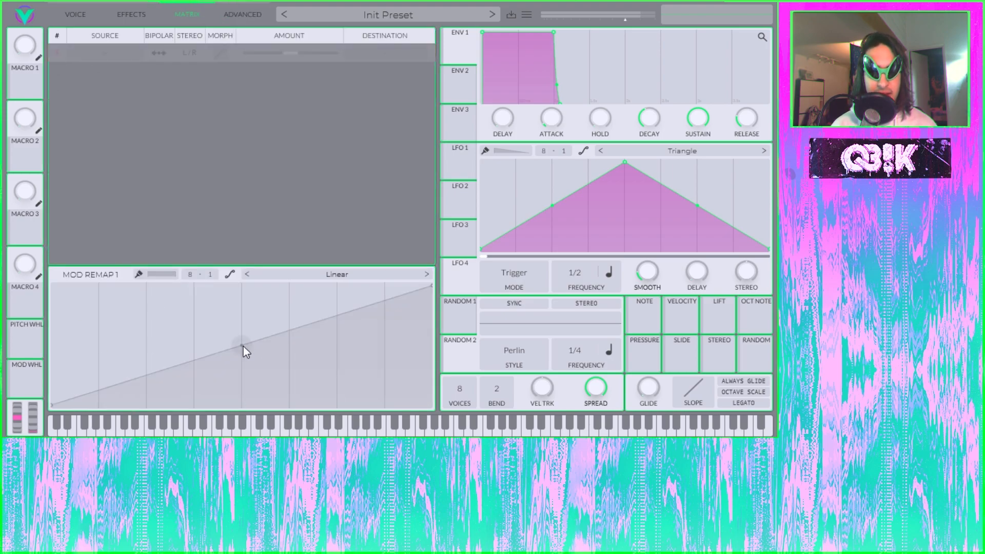
left_click(130, 14)
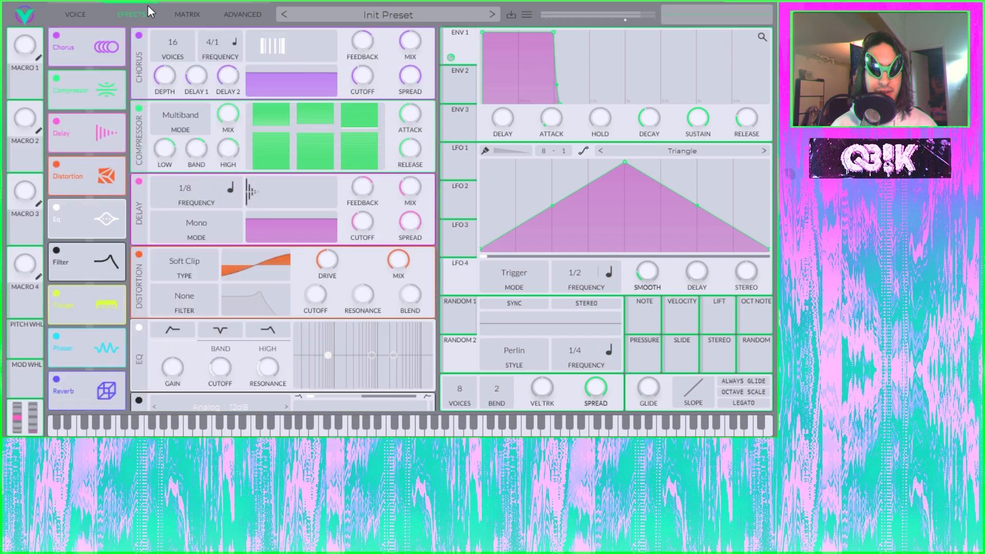
left_click(187, 14)
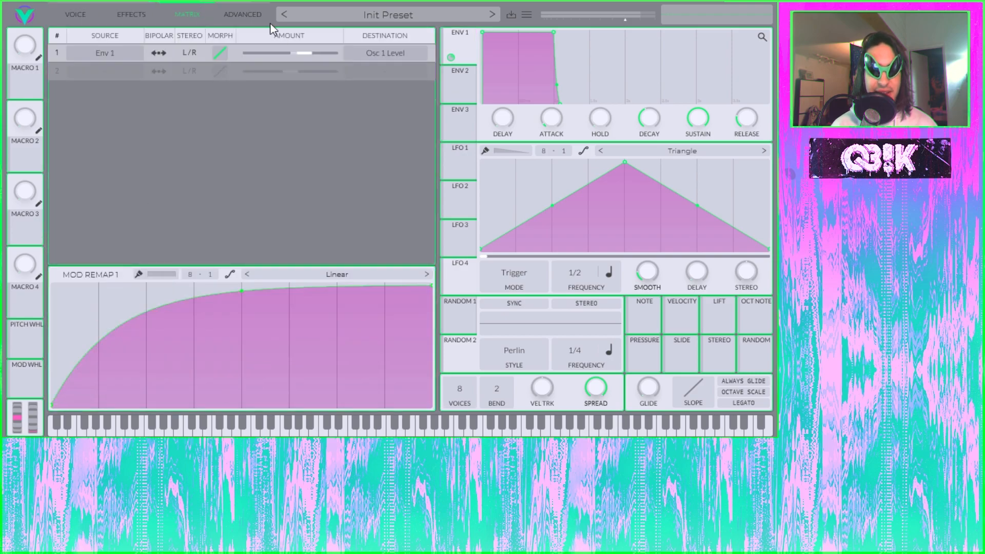
left_click(242, 13)
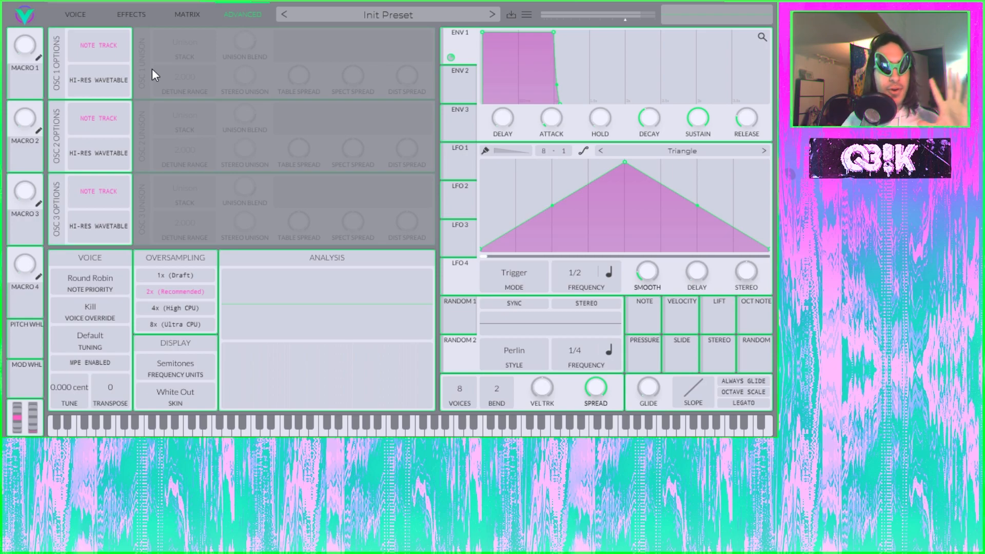
left_click(74, 13)
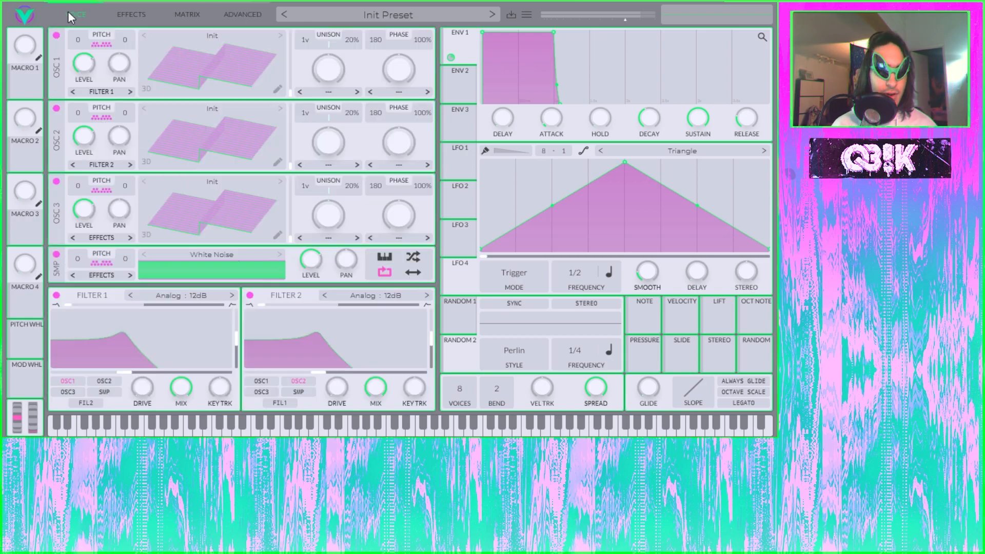
mouse_move(501, 36)
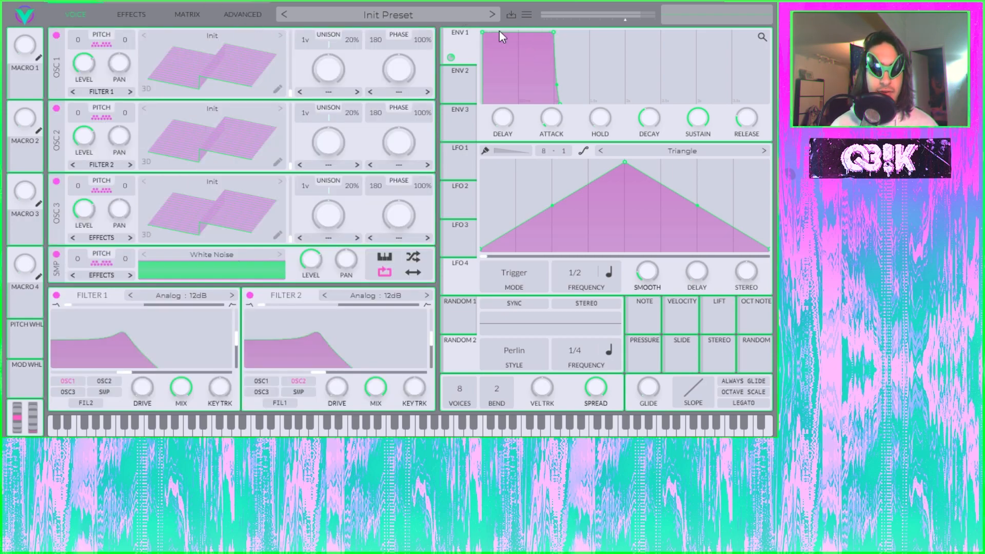
mouse_move(528, 22)
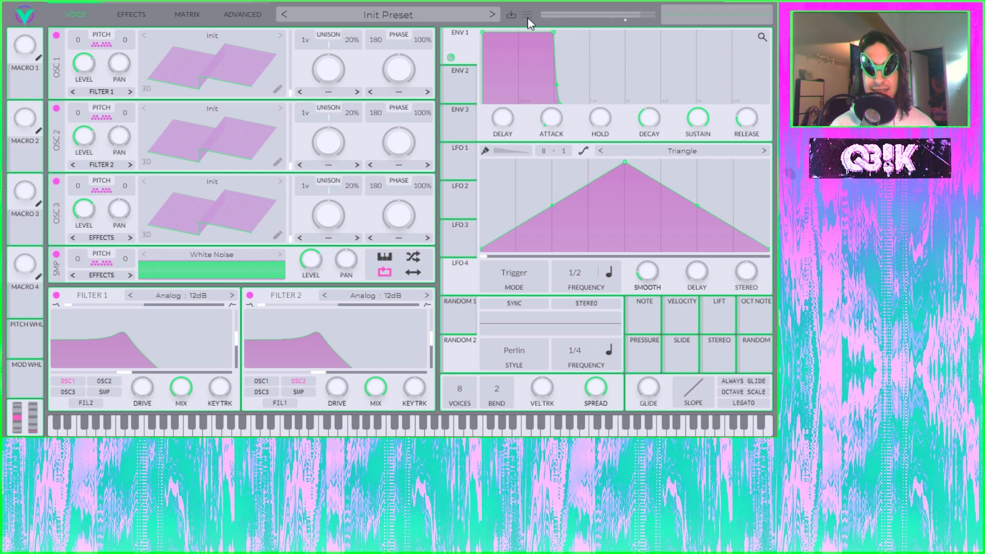
On the Advanced page, switch the skin to Candy Cave and then White Out.
left_click(242, 14)
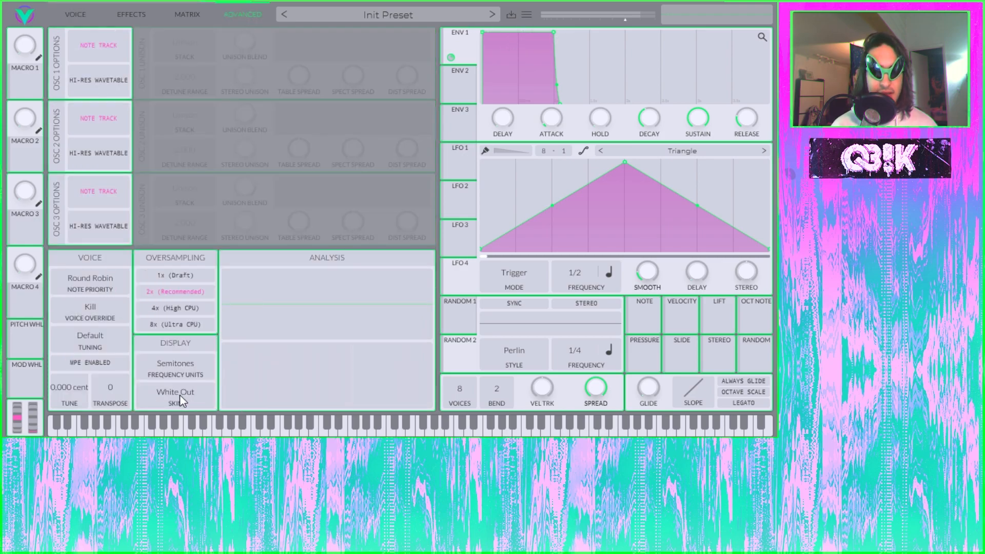
left_click(174, 396)
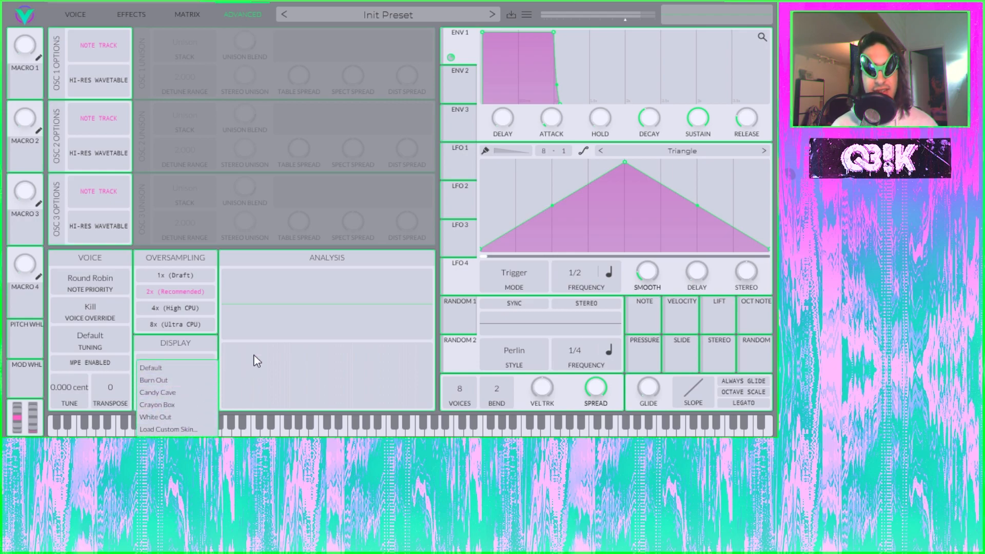
mouse_move(151, 367)
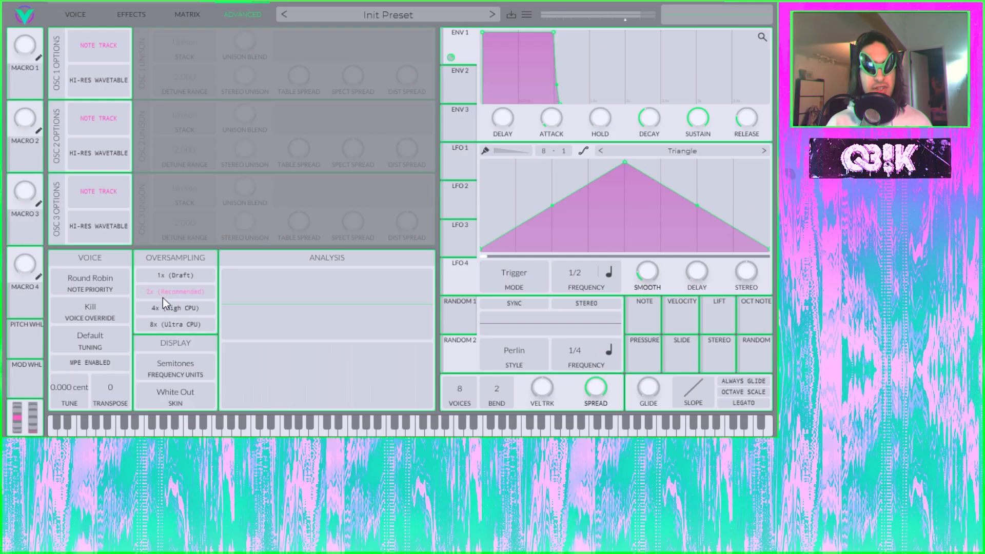
mouse_move(167, 388)
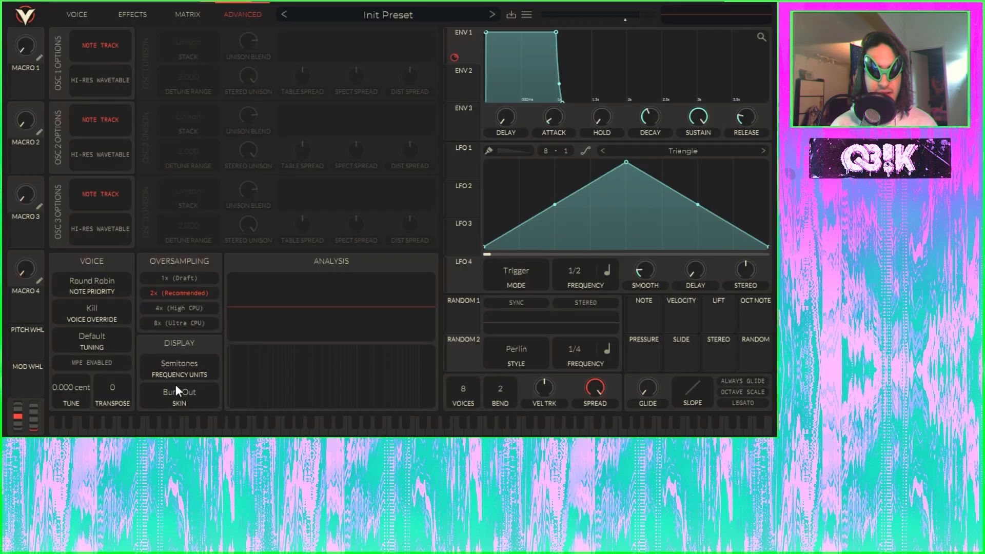
left_click(179, 392)
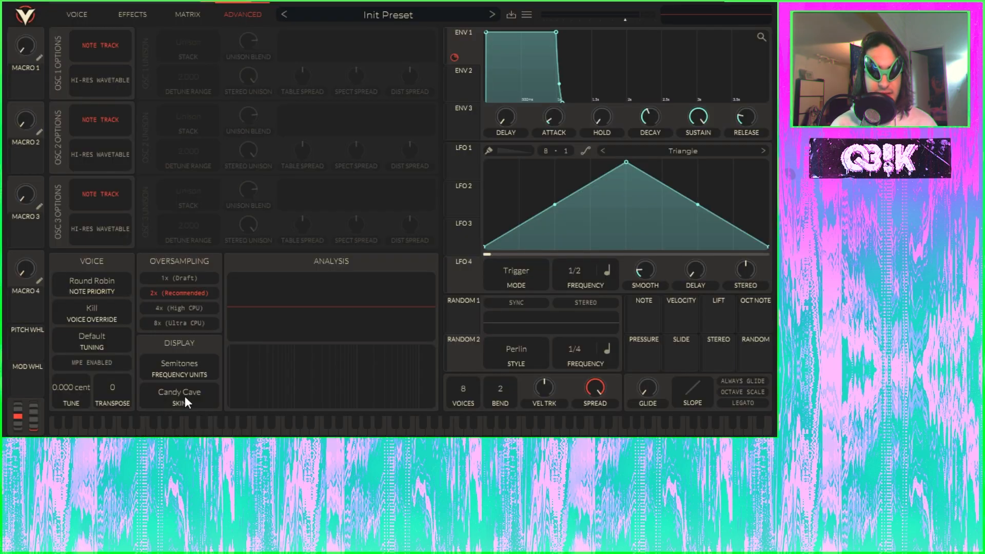
left_click(179, 397)
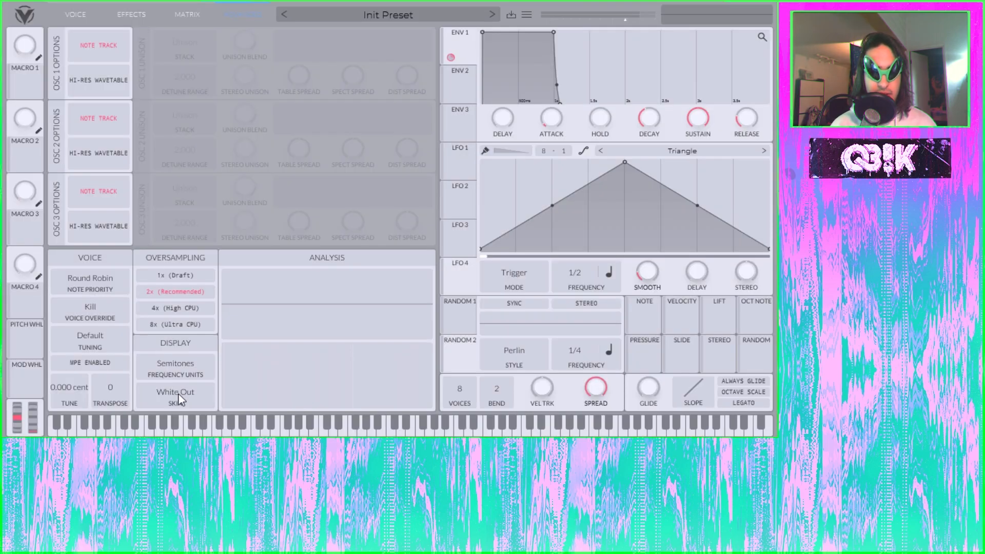
Try the Default, Custom and light Custom skins, ending back on White Out.
left_click(176, 392)
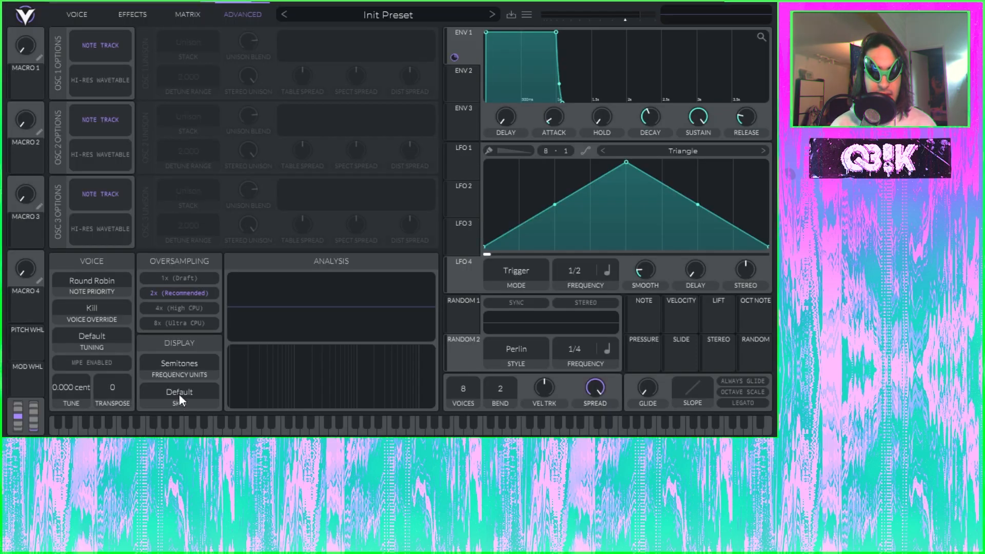
left_click(179, 391)
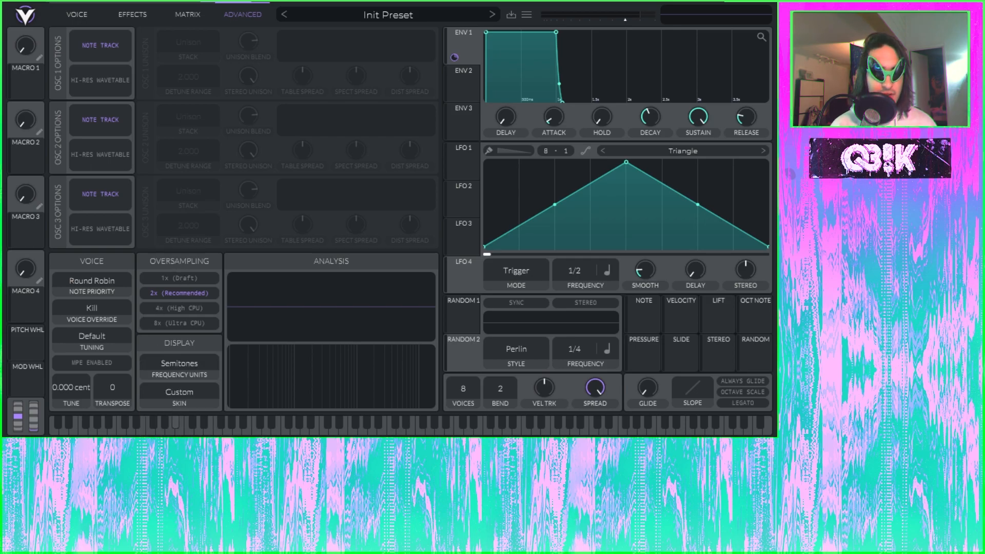
left_click(176, 392)
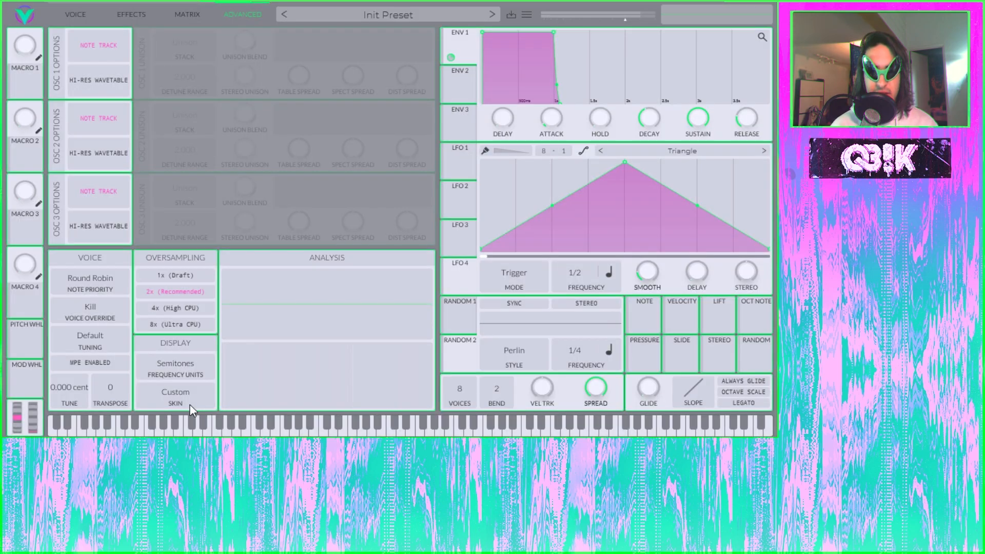
mouse_move(121, 64)
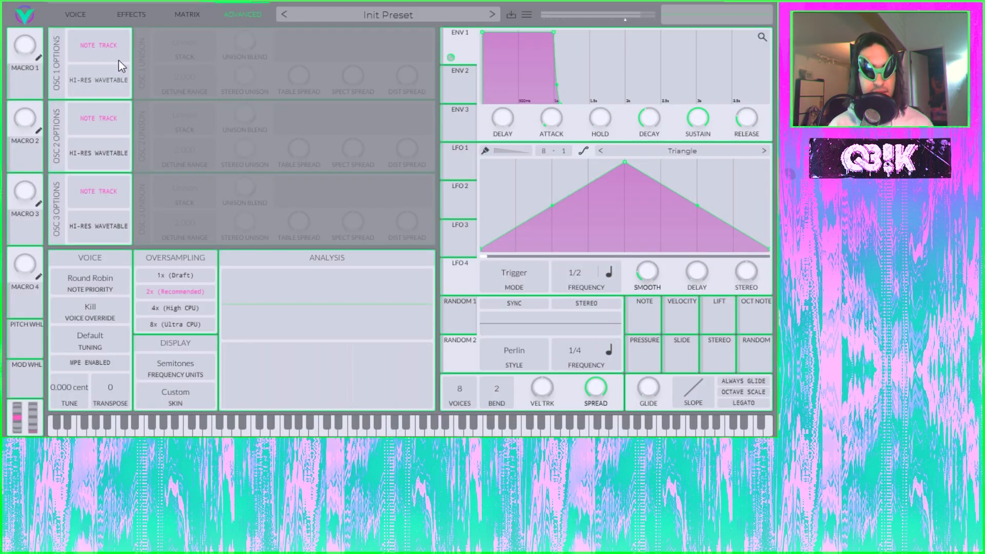
left_click(175, 391)
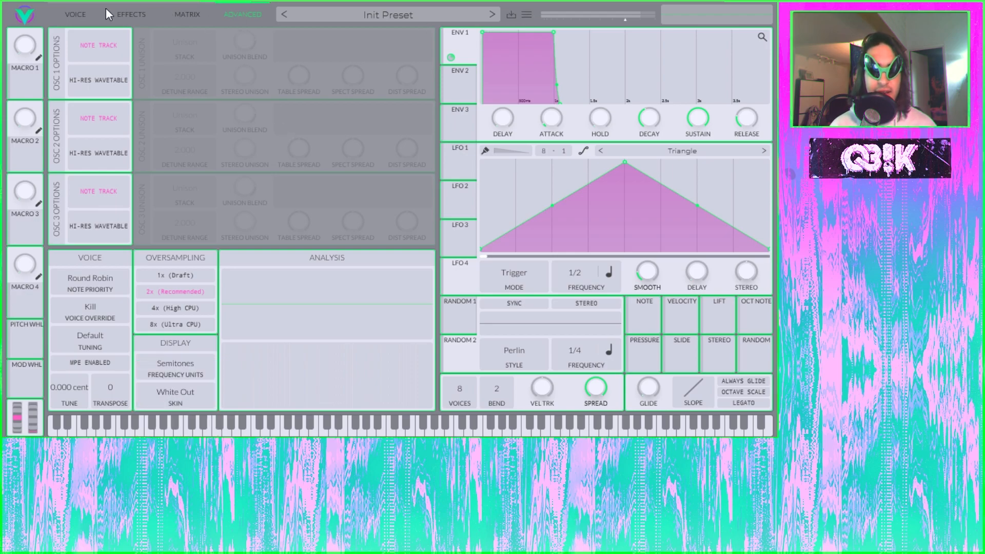
Return to the Voice page and show the skin menu beside the preset name.
left_click(75, 14)
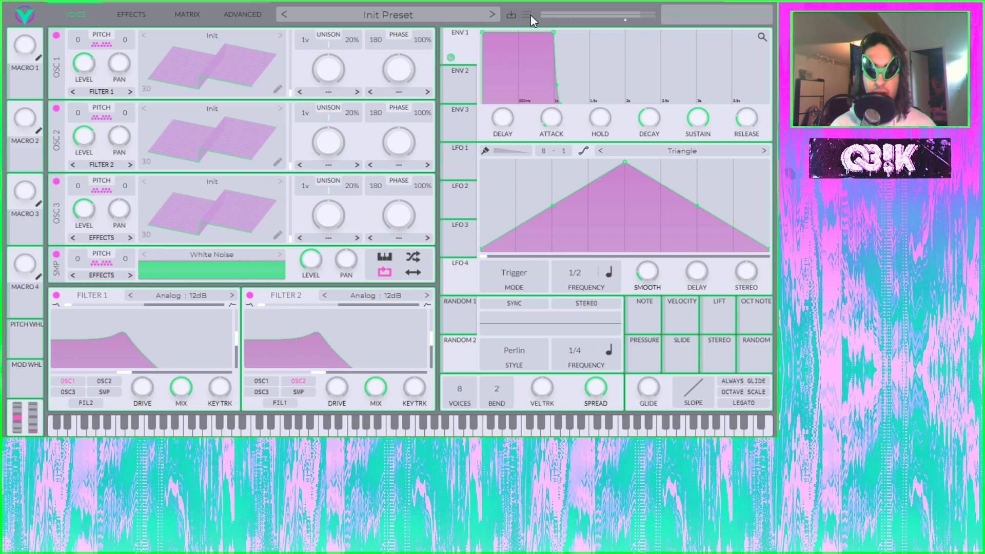
left_click(527, 13)
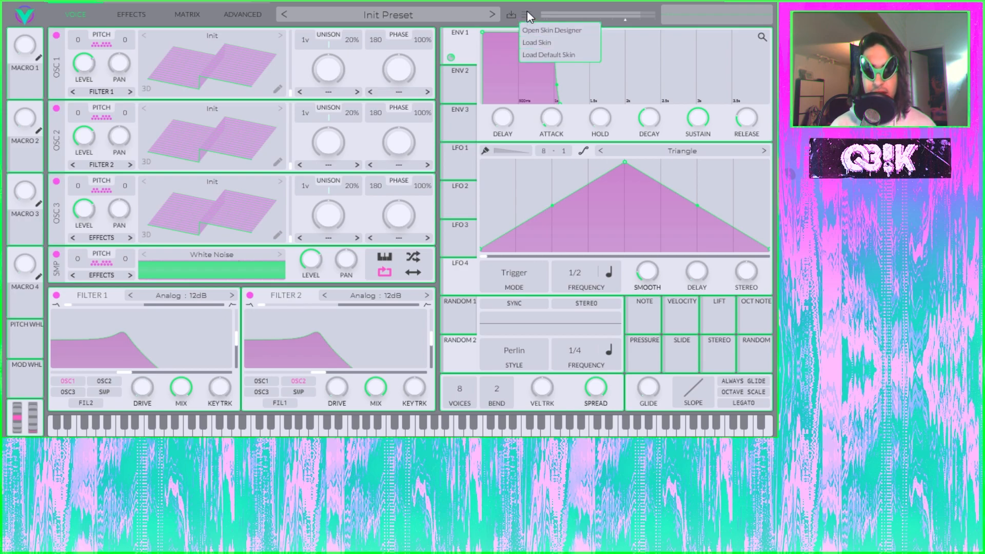
mouse_move(552, 30)
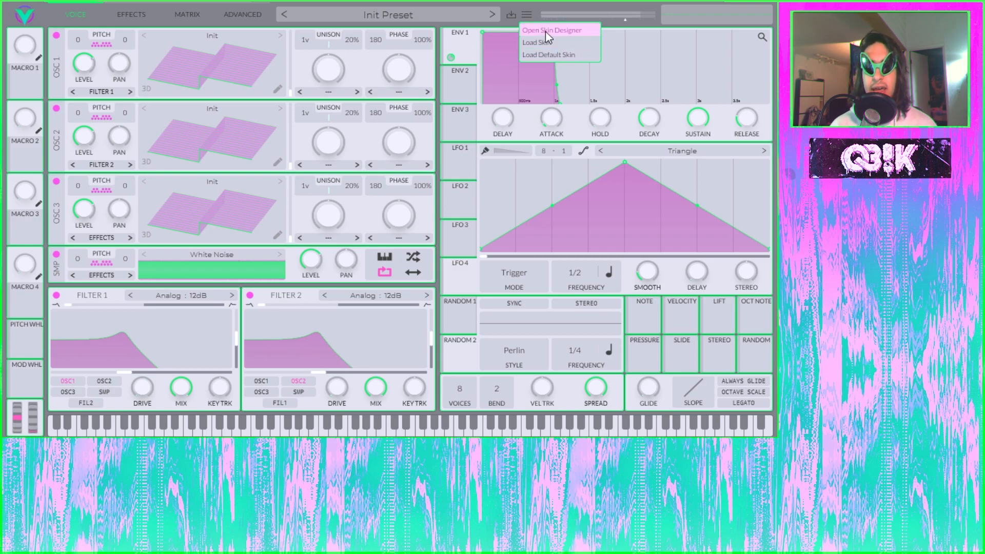
mouse_move(550, 66)
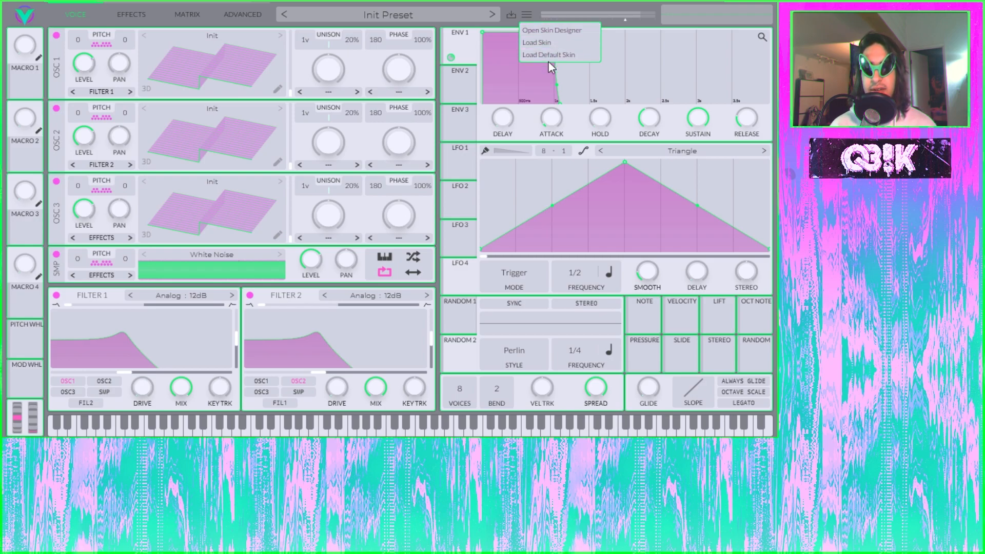
mouse_move(554, 55)
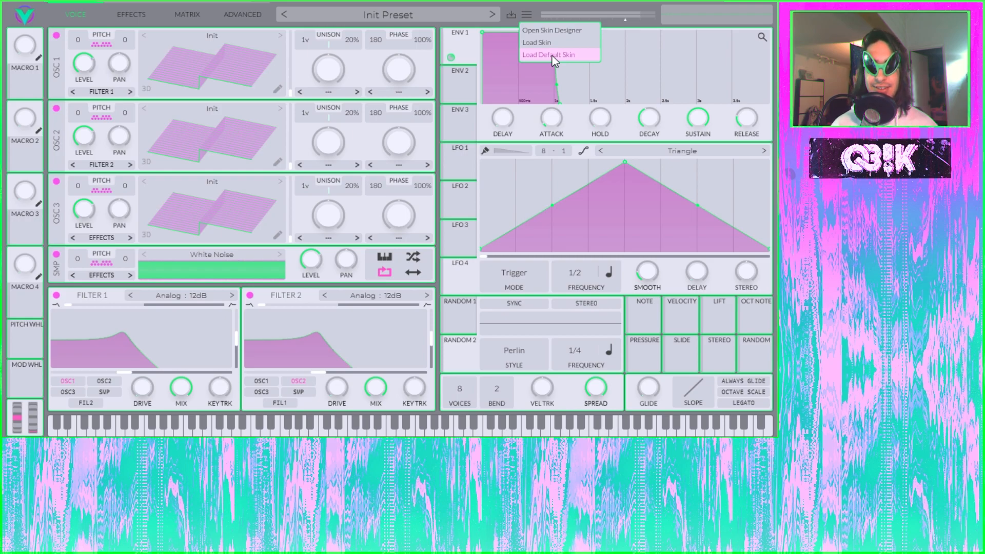
mouse_move(559, 30)
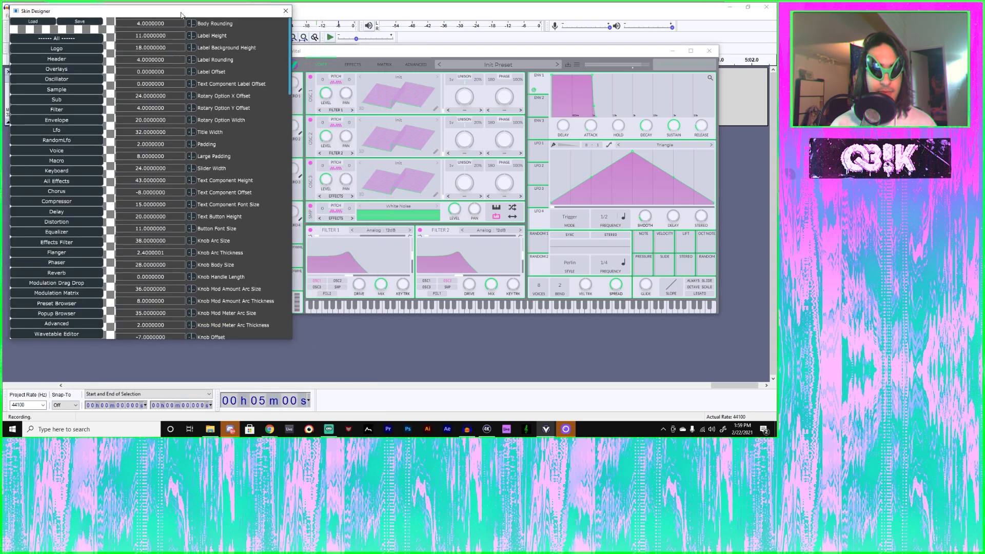
left_click_drag(180, 10, 181, 15)
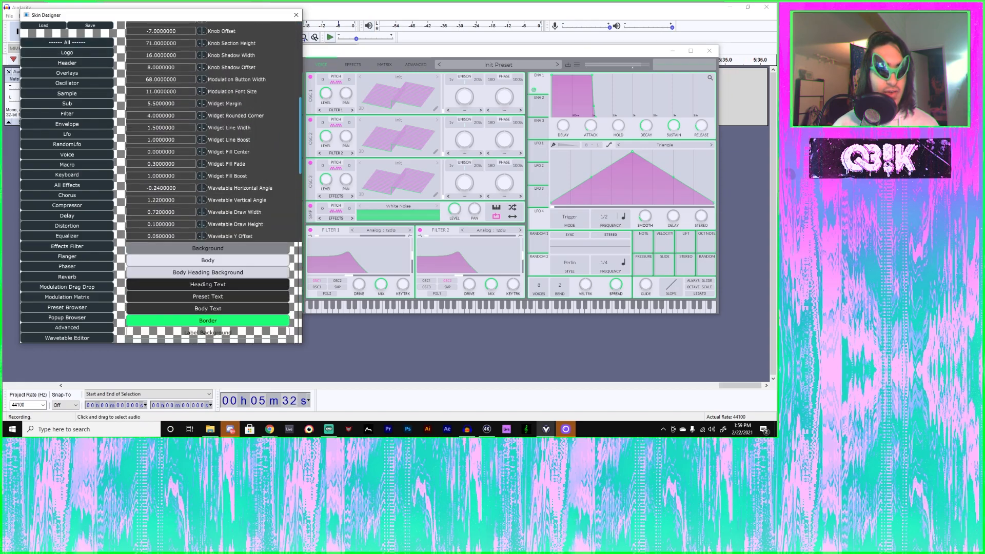
scroll("down", 3)
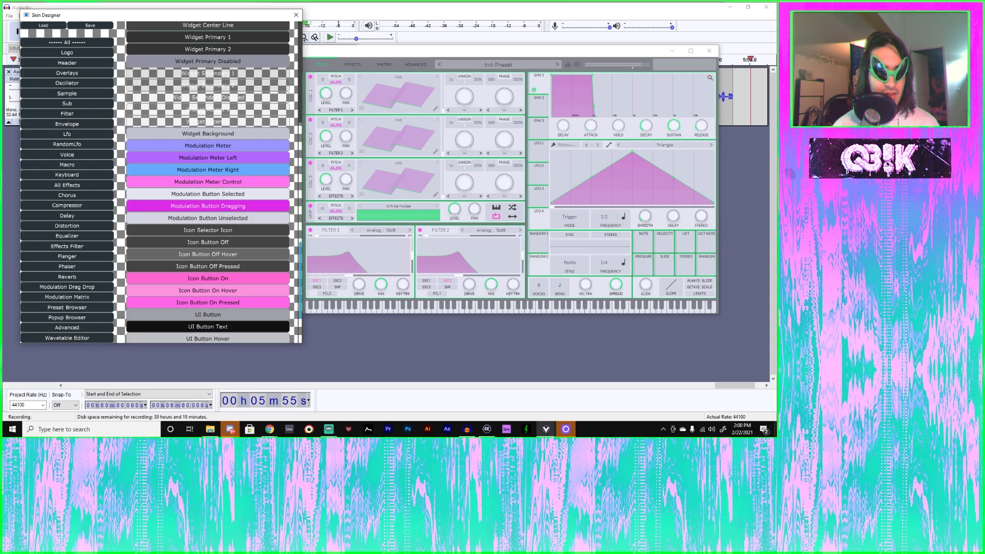
scroll("down", 3)
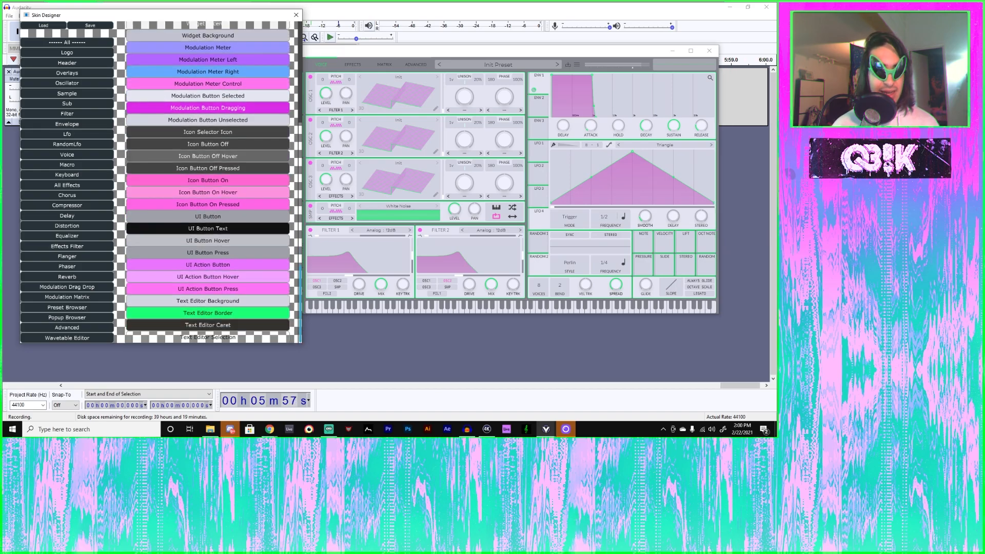
scroll("down", 3)
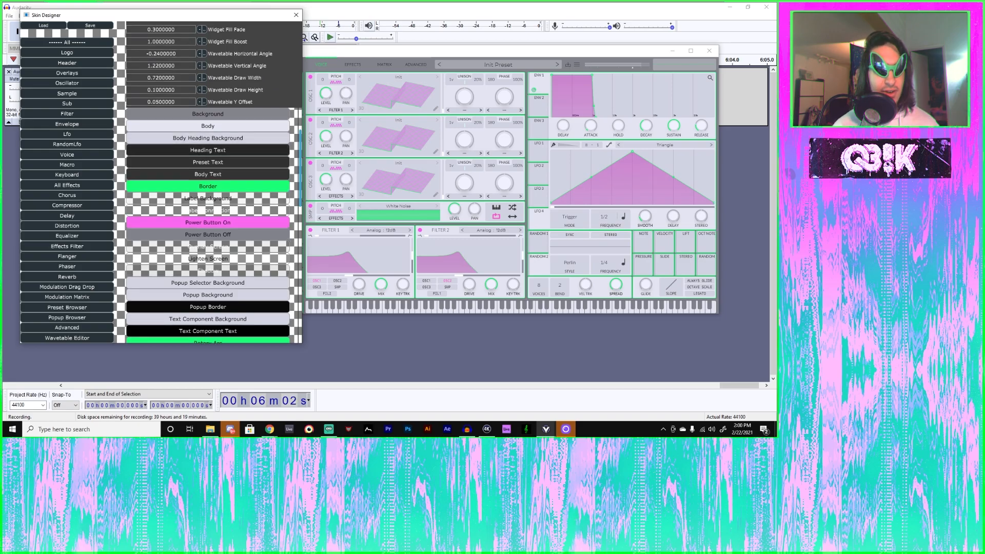
scroll("down", 3)
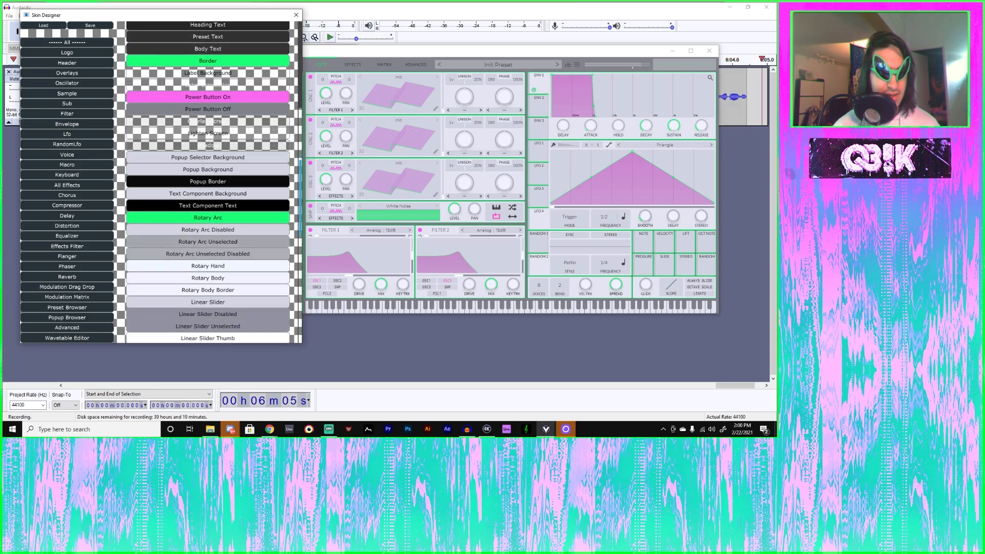
scroll("down", 3)
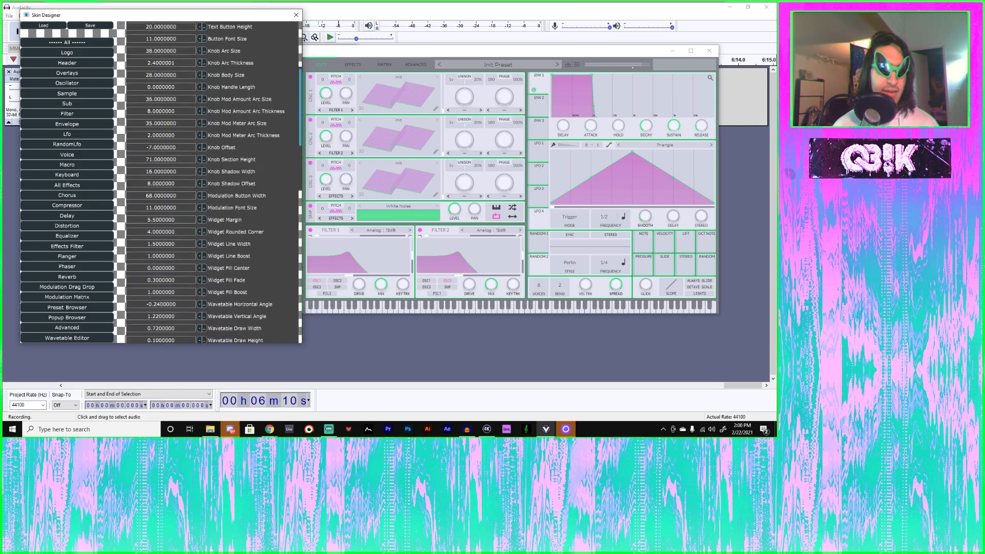
scroll("down", 3)
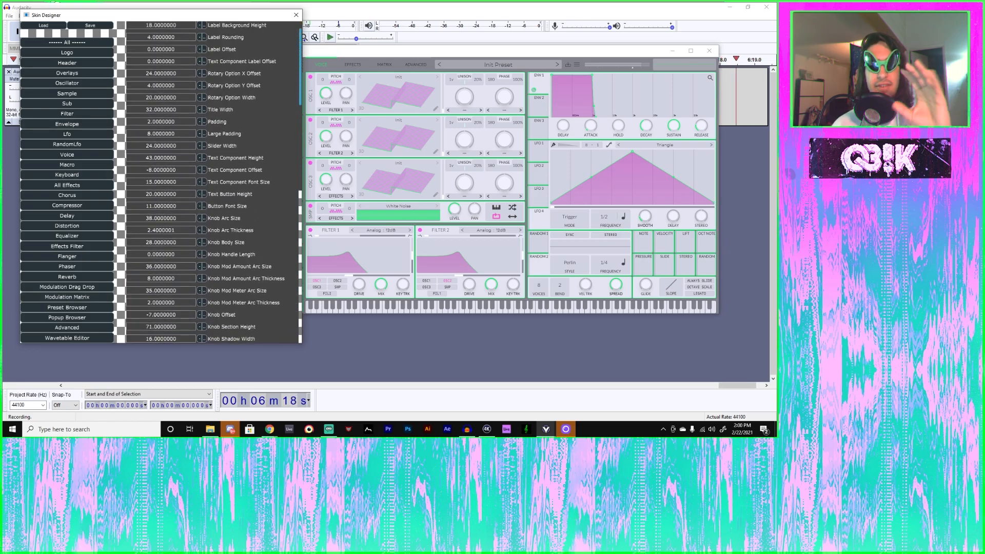
scroll("down", 3)
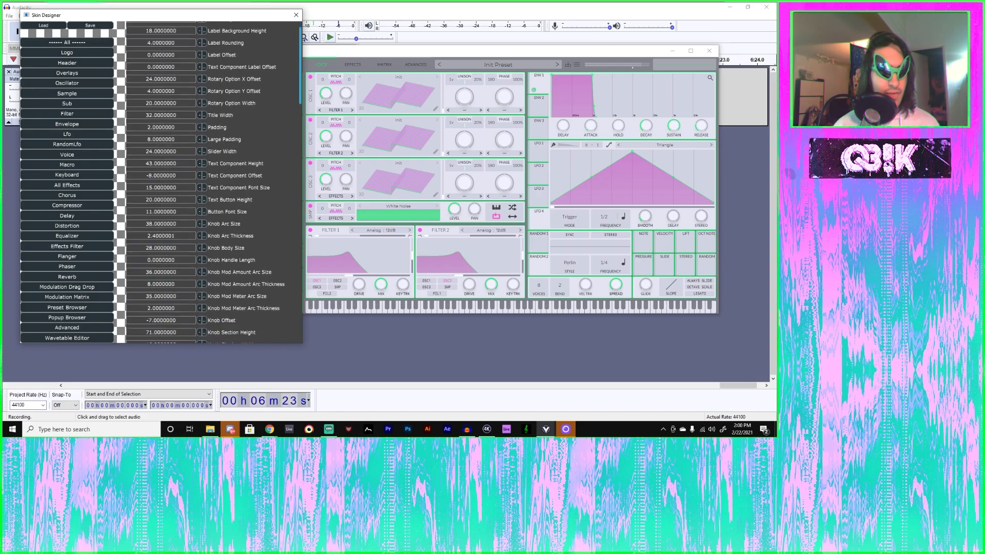
scroll("down", 3)
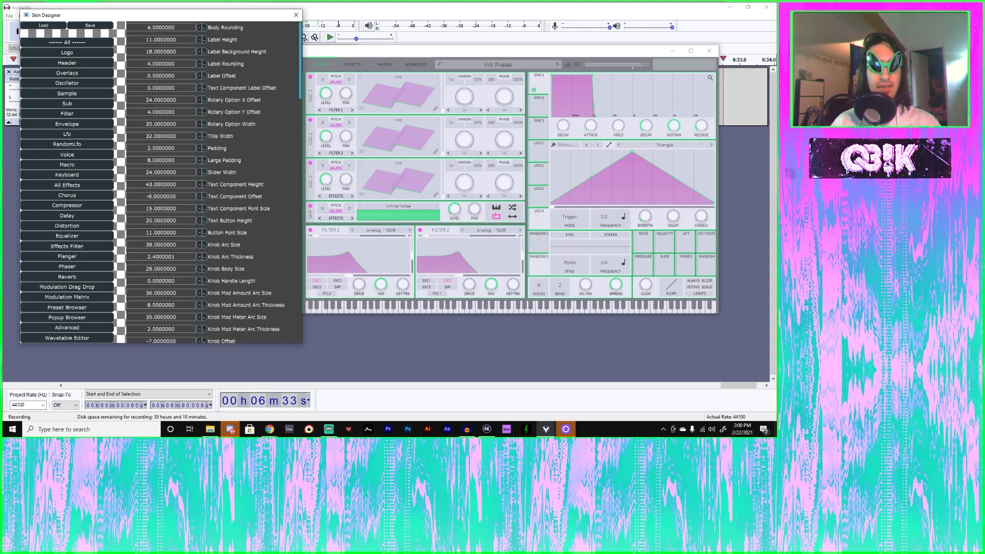
scroll("down", 3)
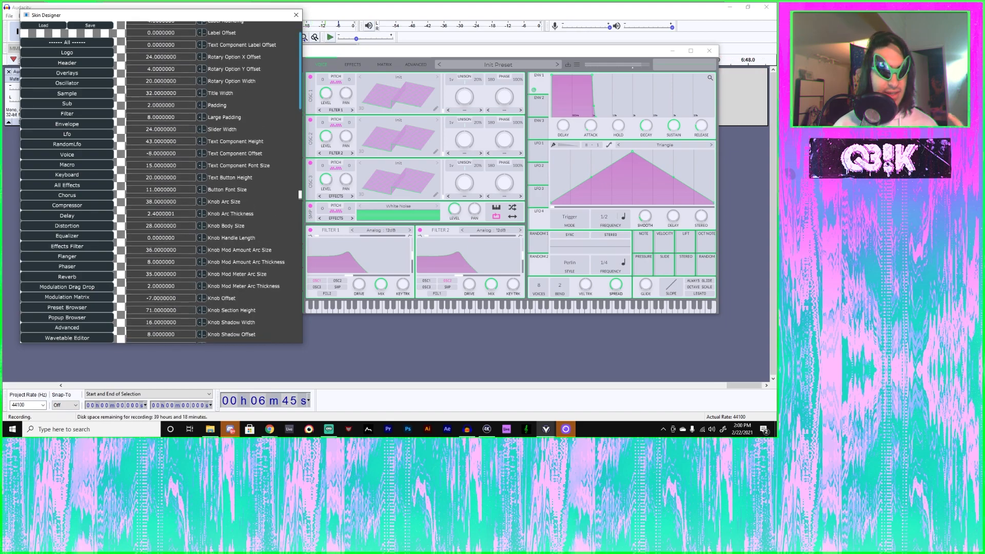
scroll("down", 3)
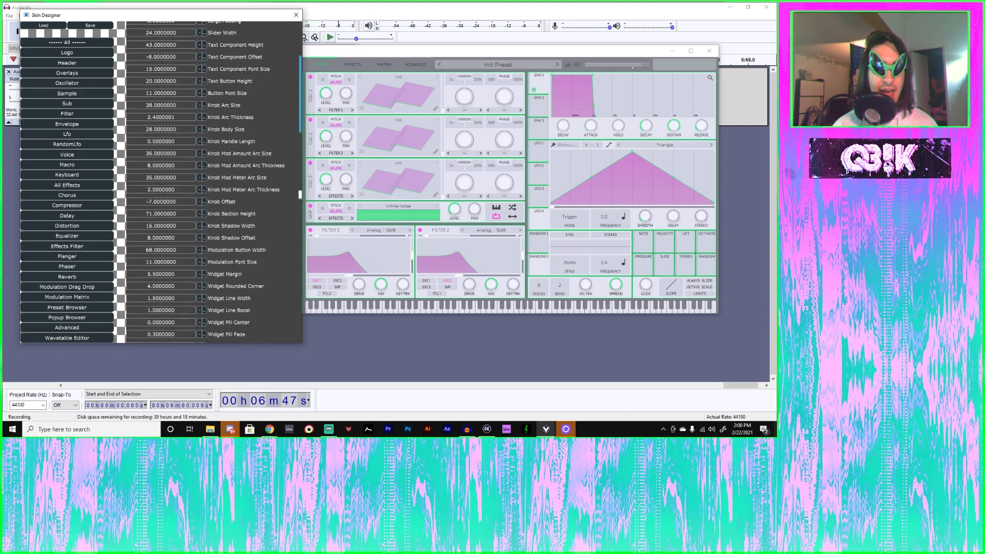
scroll("down", 3)
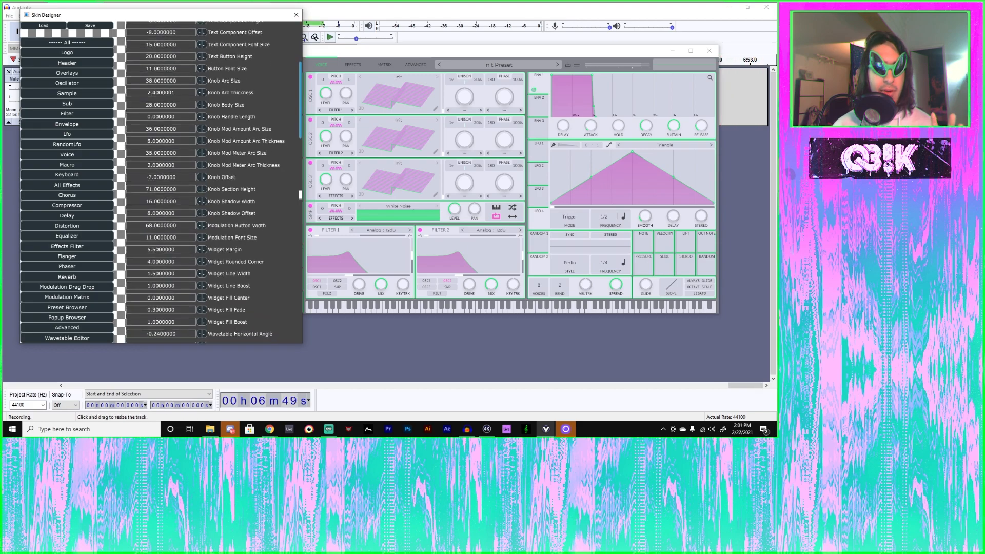
scroll("down", 3)
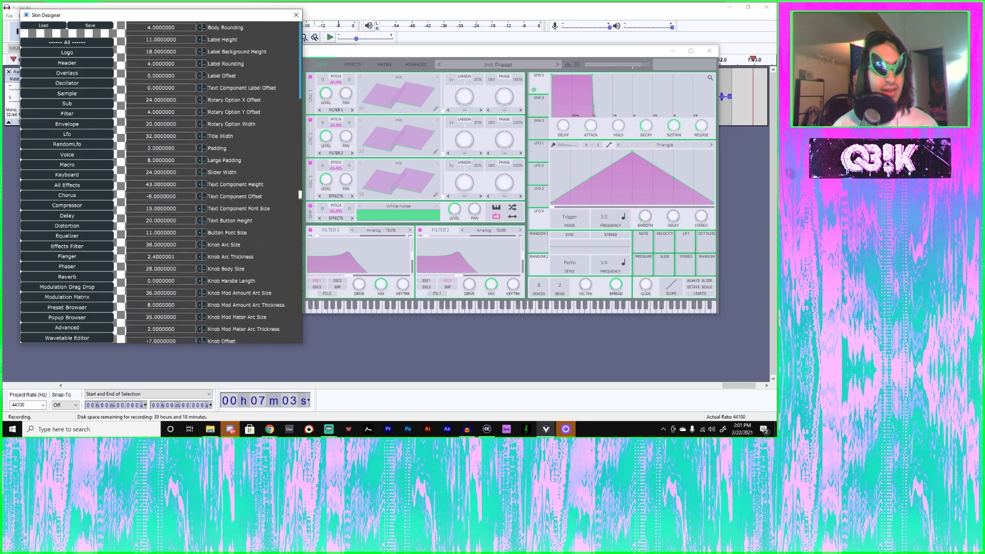
scroll("down", 3)
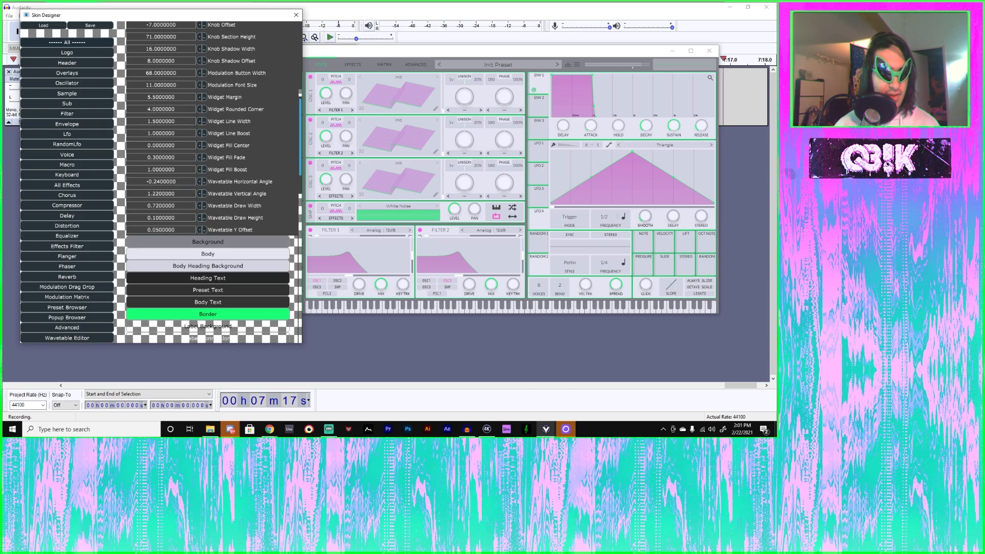
Scroll the Skin Designer down to its popup, rotary, slider and widget colour entries.
scroll("down", 3)
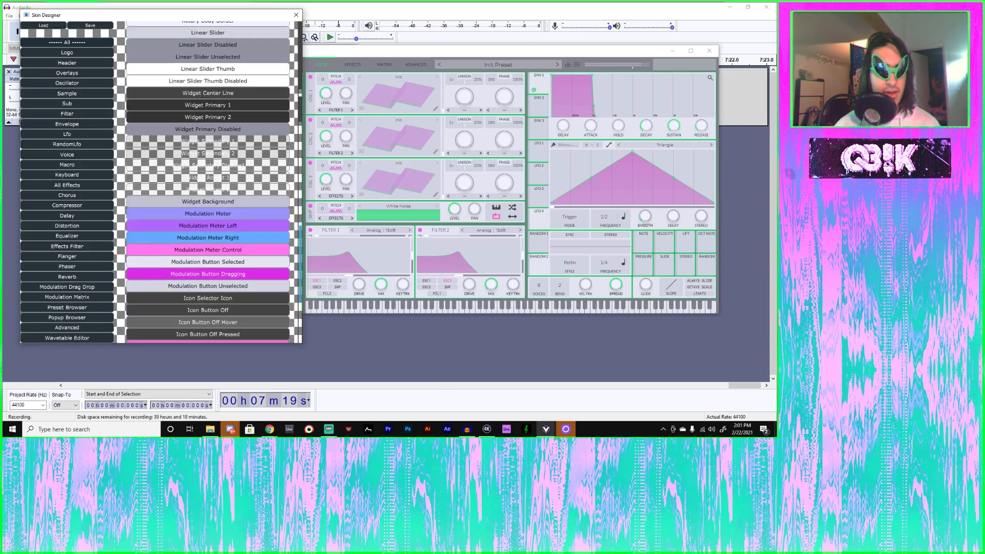
scroll("down", 3)
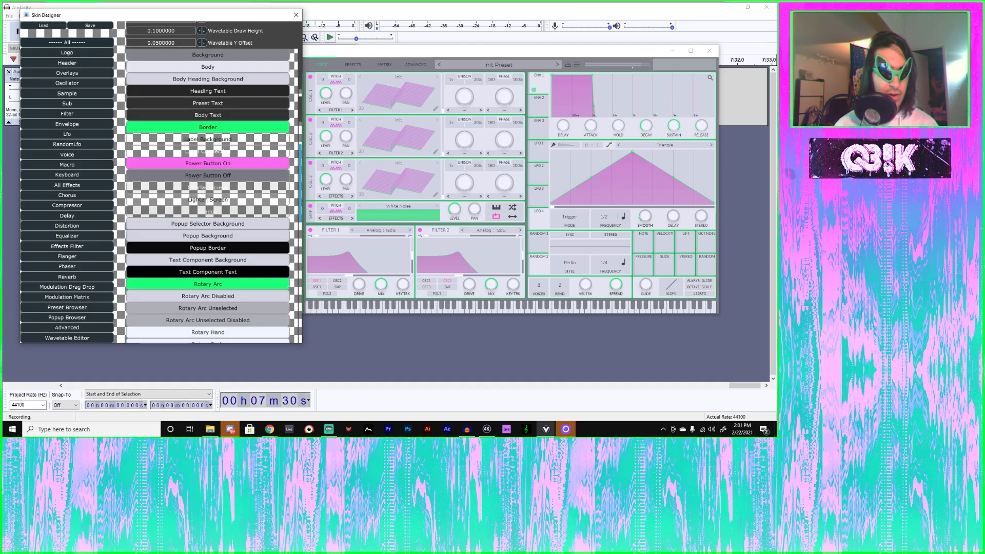
scroll("down", 3)
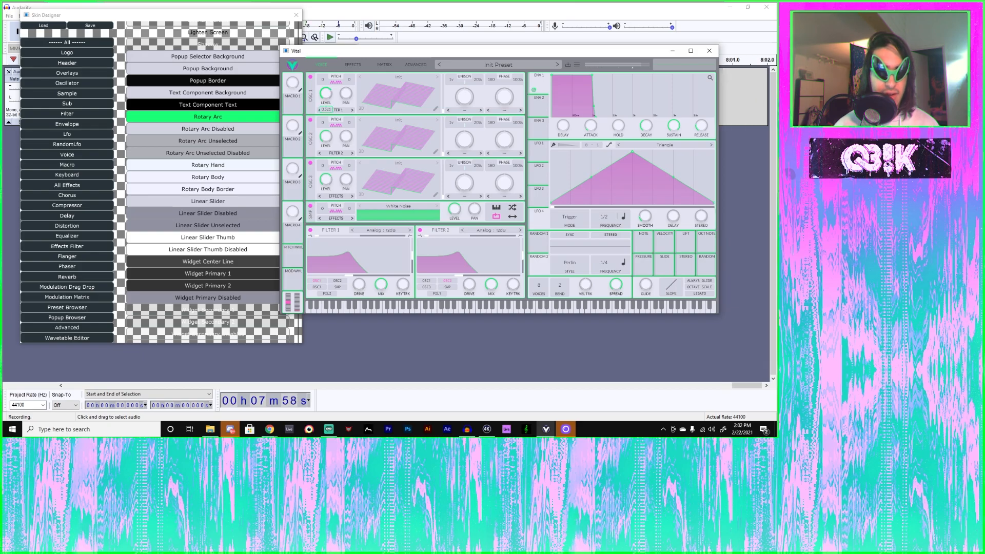
Show the synth's effects page and scroll through the All Effects values and colours.
left_click(352, 64)
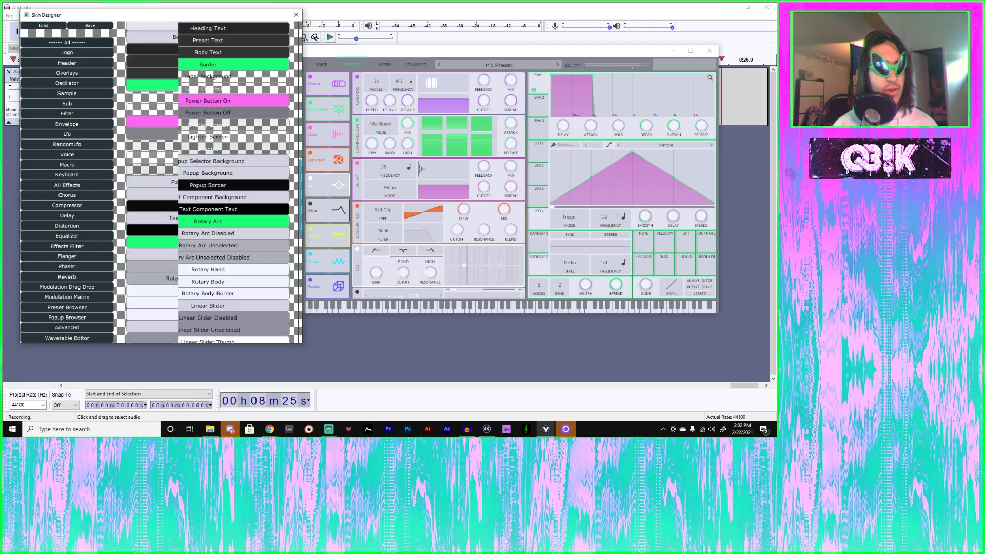
scroll("down", 3)
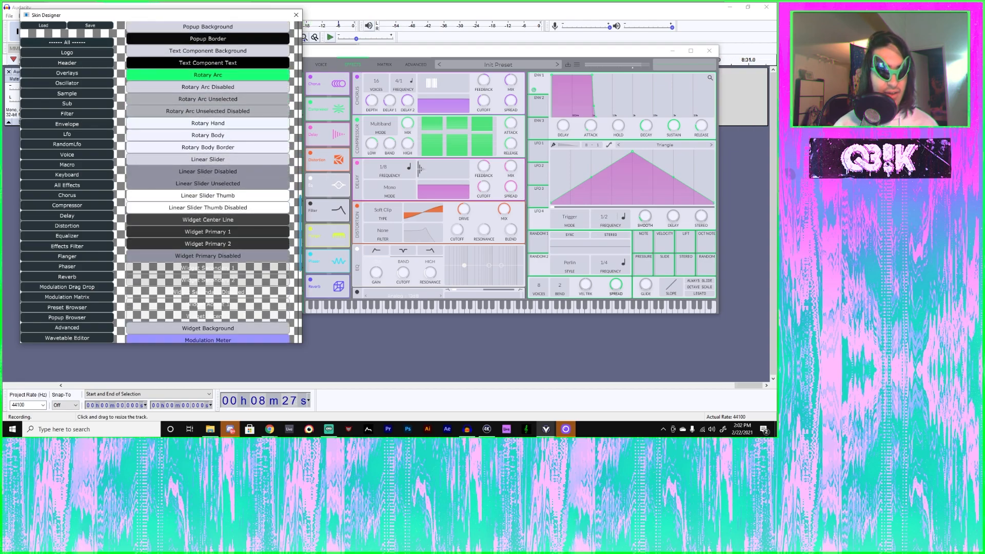
scroll("down", 3)
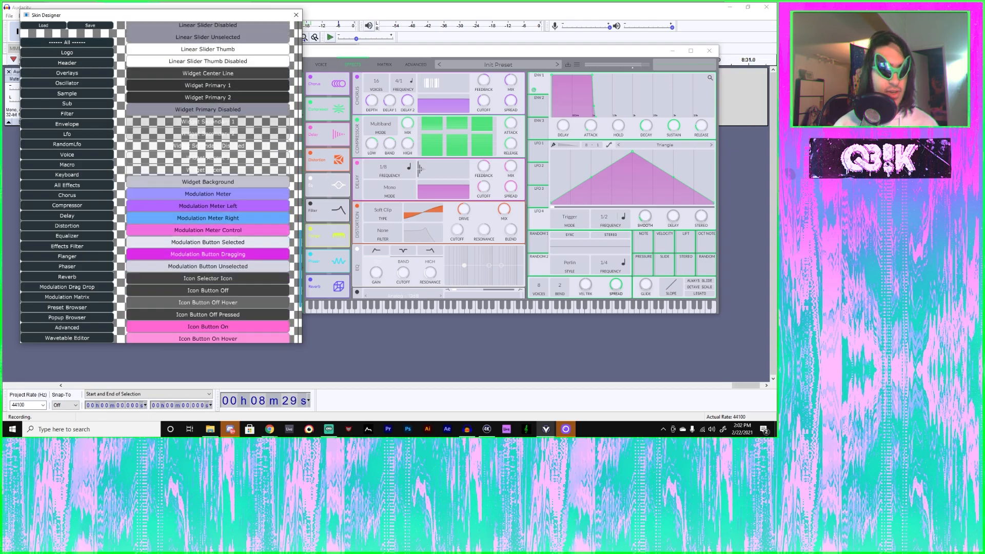
scroll("down", 3)
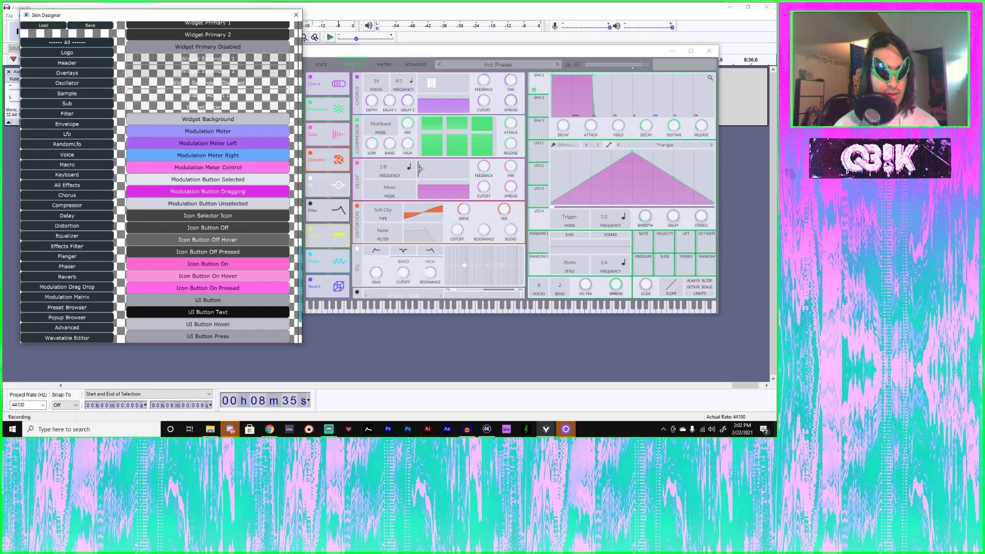
scroll("down", 3)
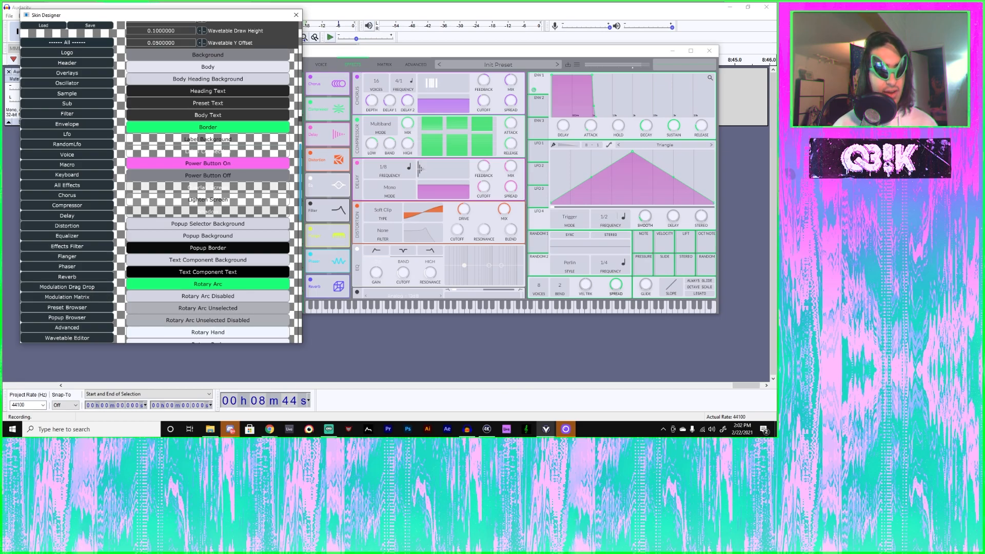
scroll("down", 3)
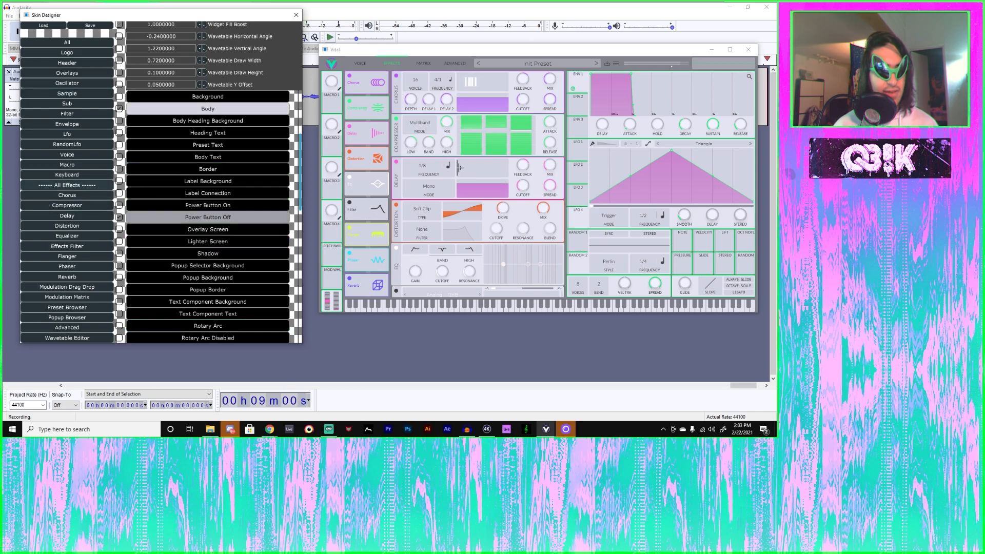
Scroll to the Chorus section's purple Border, Power Button On and Rotary Arc overrides.
scroll("down", 3)
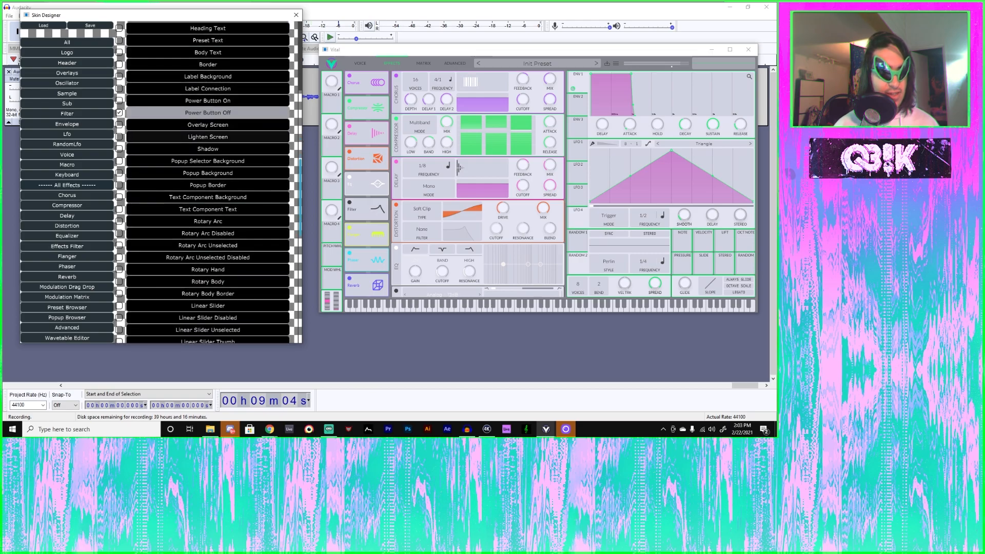
scroll("down", 3)
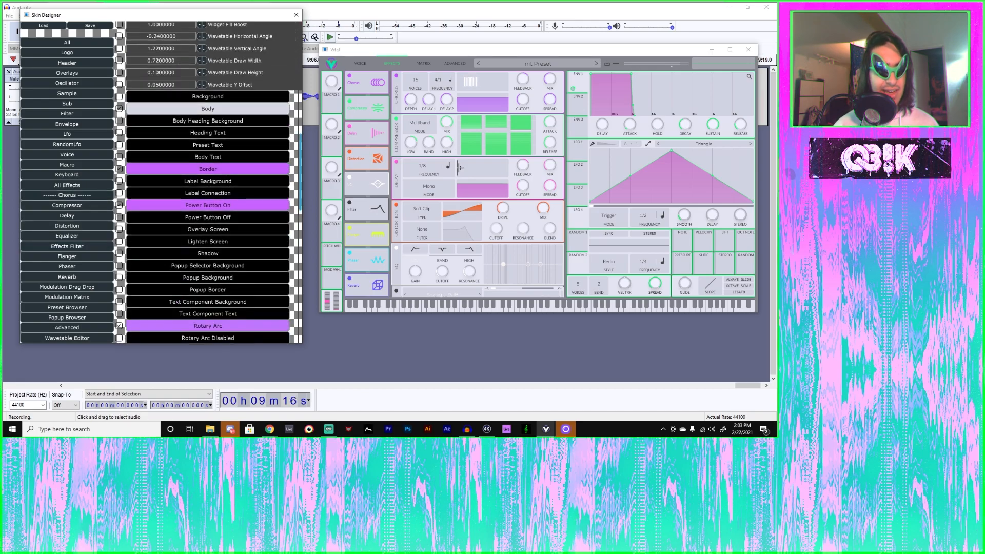
Scroll to the Overlays section's knob, widget and wavetable values and colour entries.
scroll("down", 3)
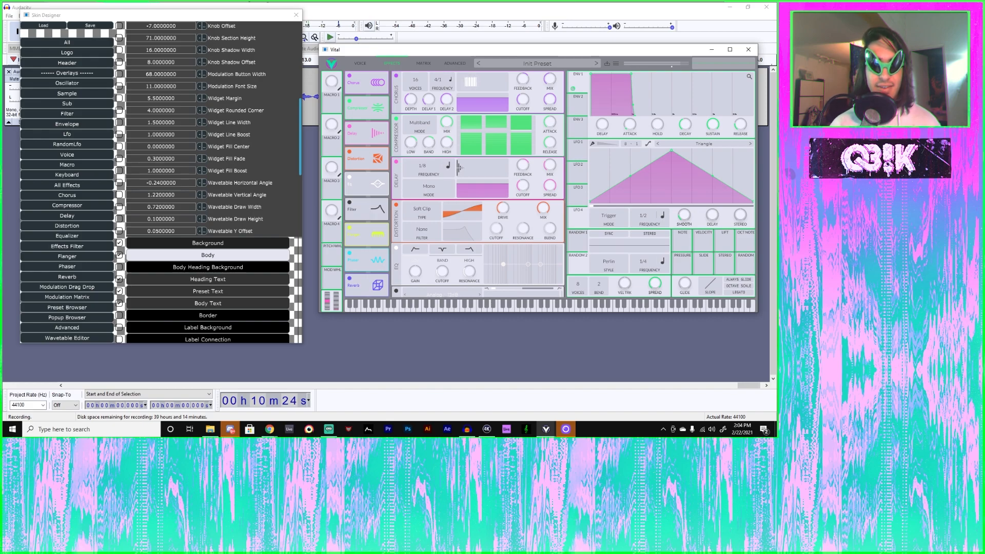
left_click(360, 62)
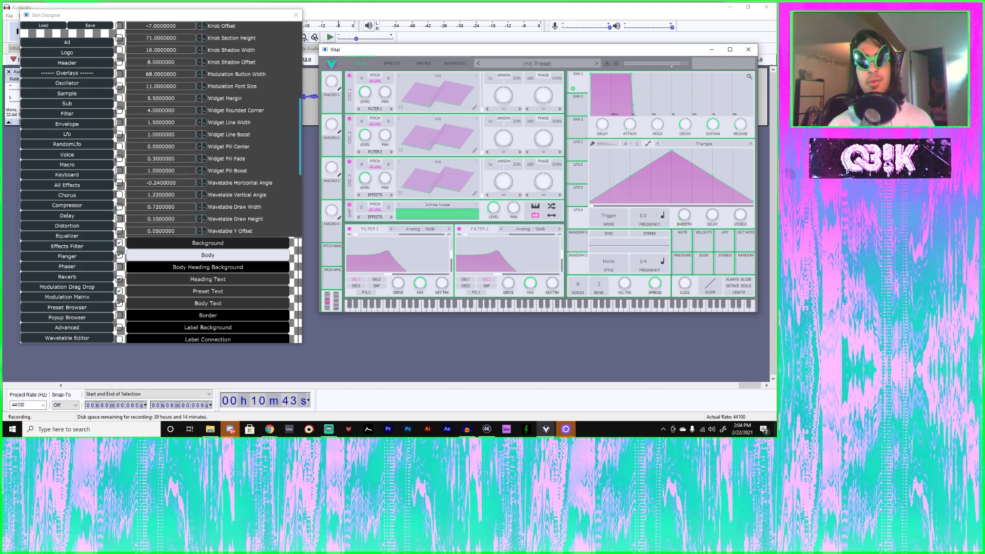
left_click(391, 63)
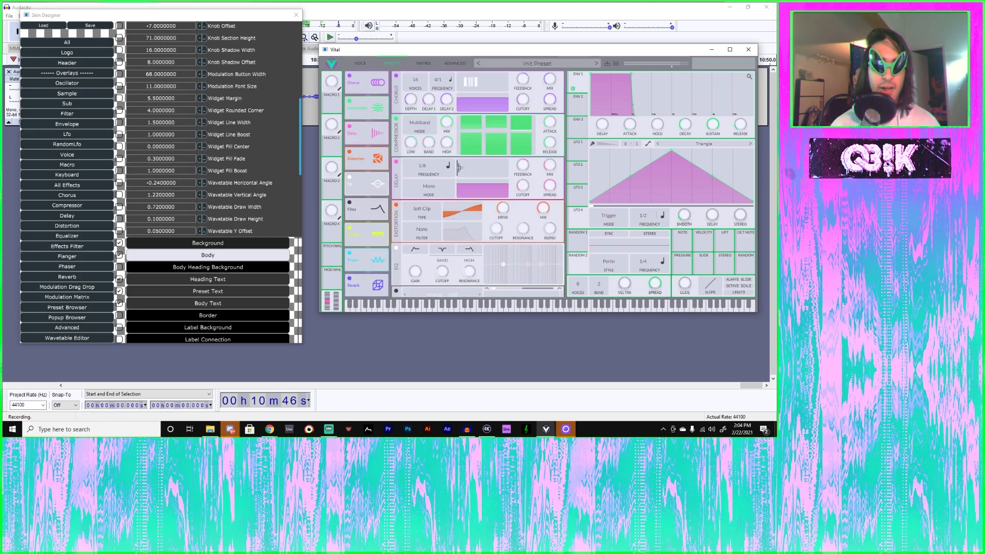